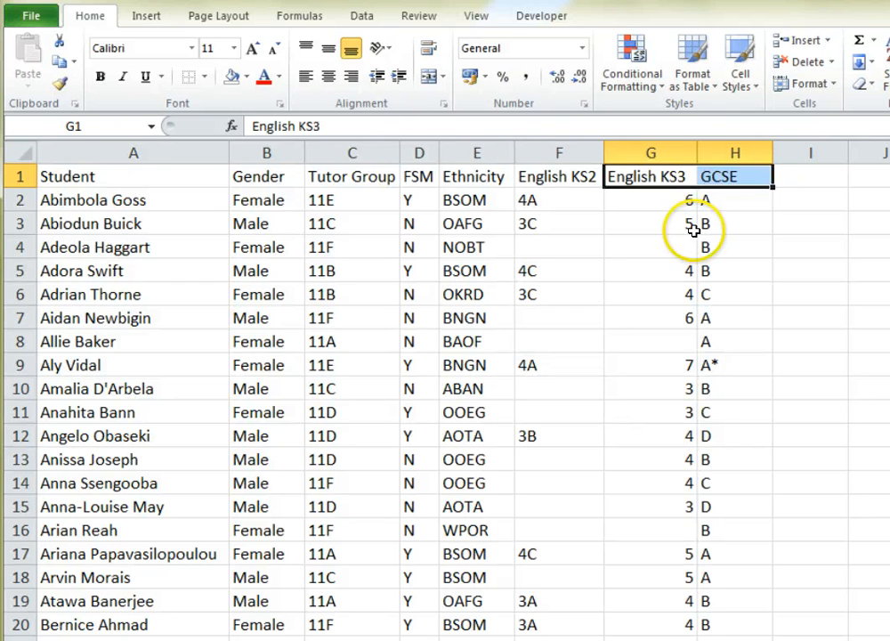
pyautogui.moveTo(477, 177)
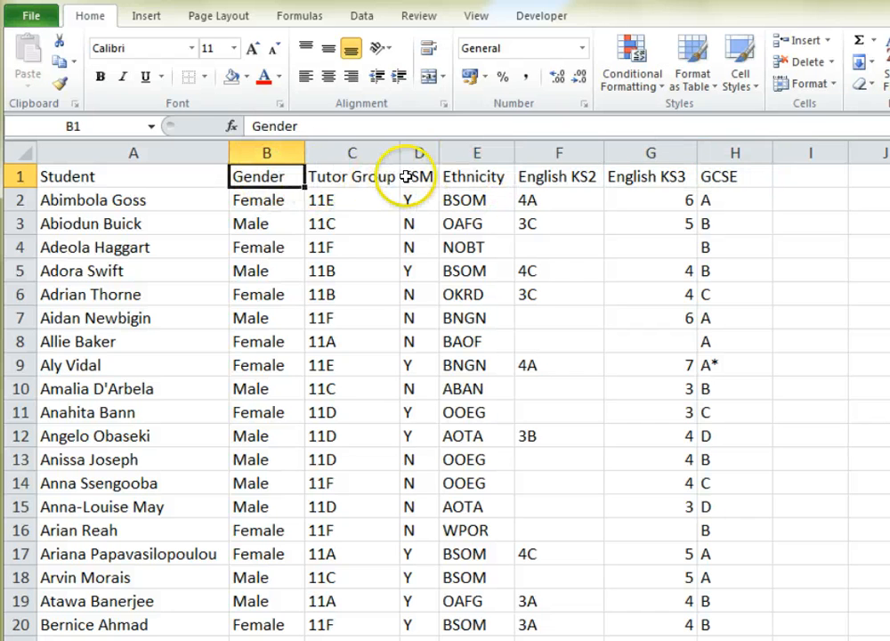
# Select a cell in the student data and go to the Insert options.
pyautogui.click(421, 176)
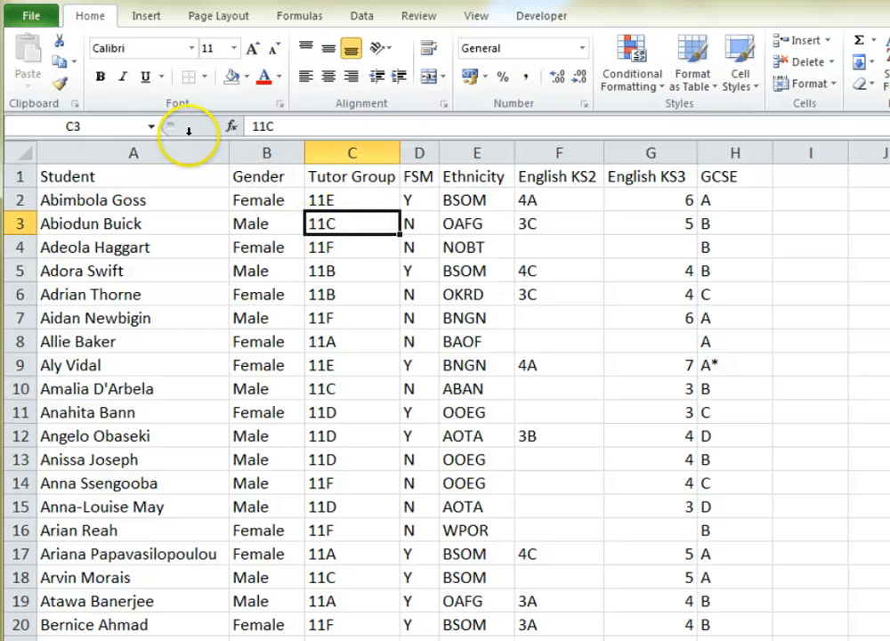
pyautogui.click(146, 14)
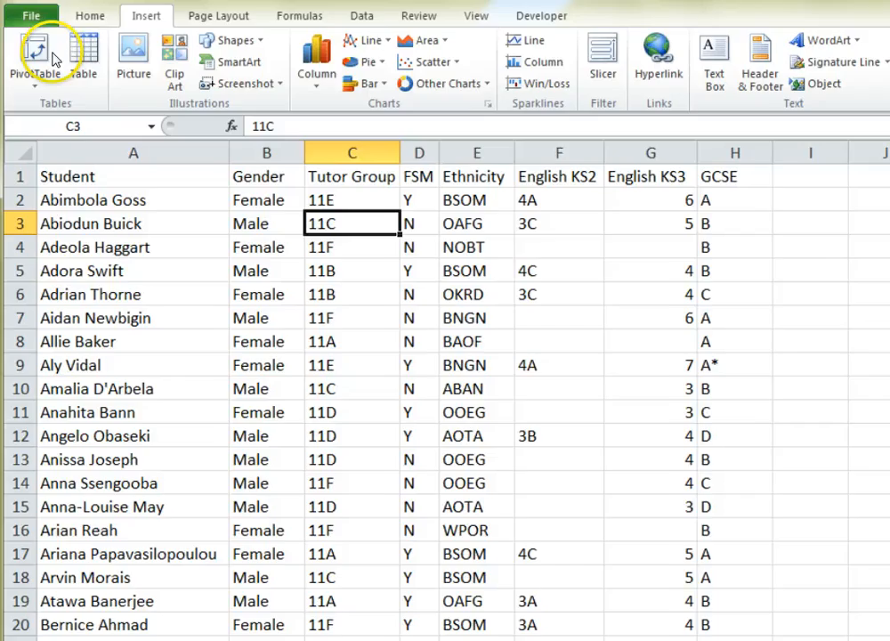
# Insert a pivot table with English KS3 as row labels and GCSE as column labels.
pyautogui.click(36, 57)
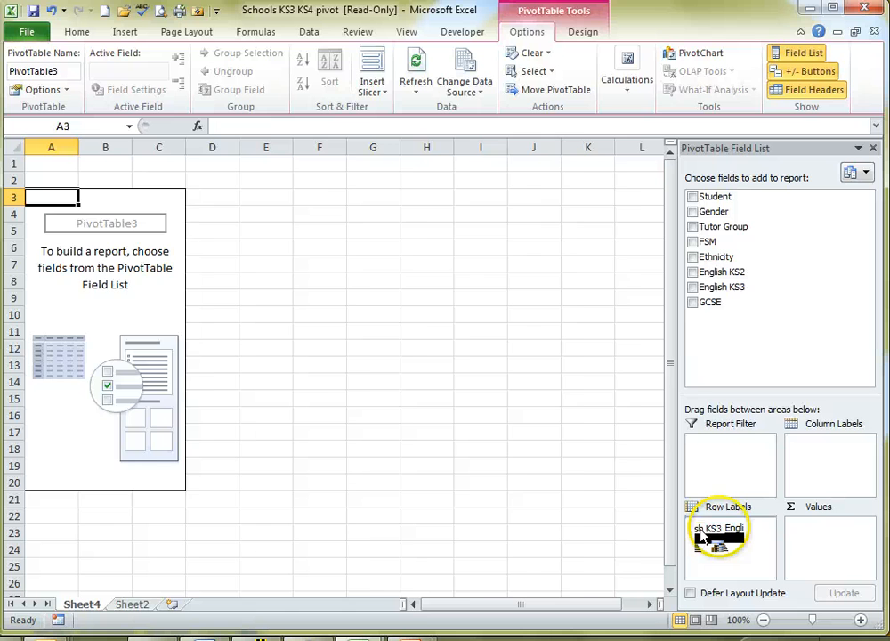
pyautogui.click(695, 286)
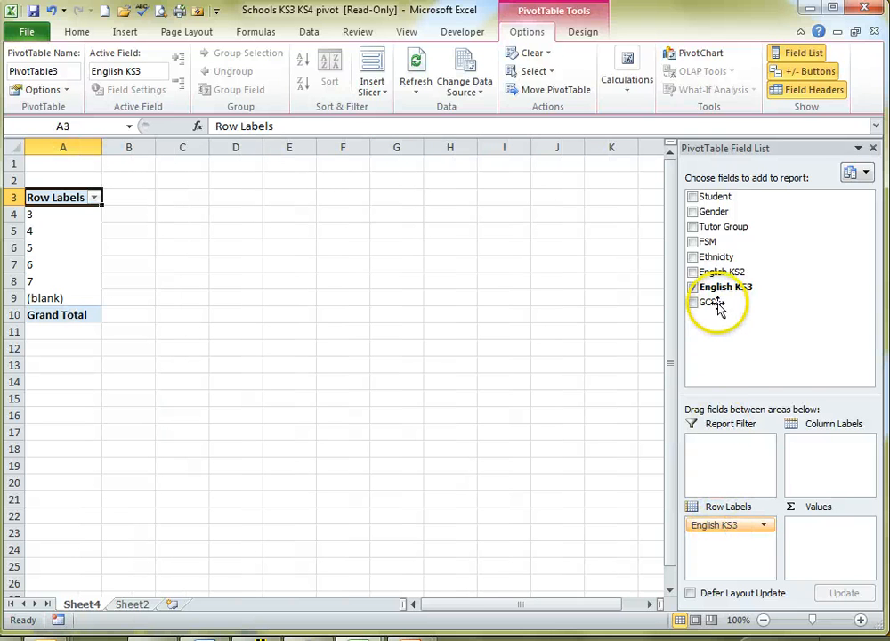
pyautogui.click(695, 287)
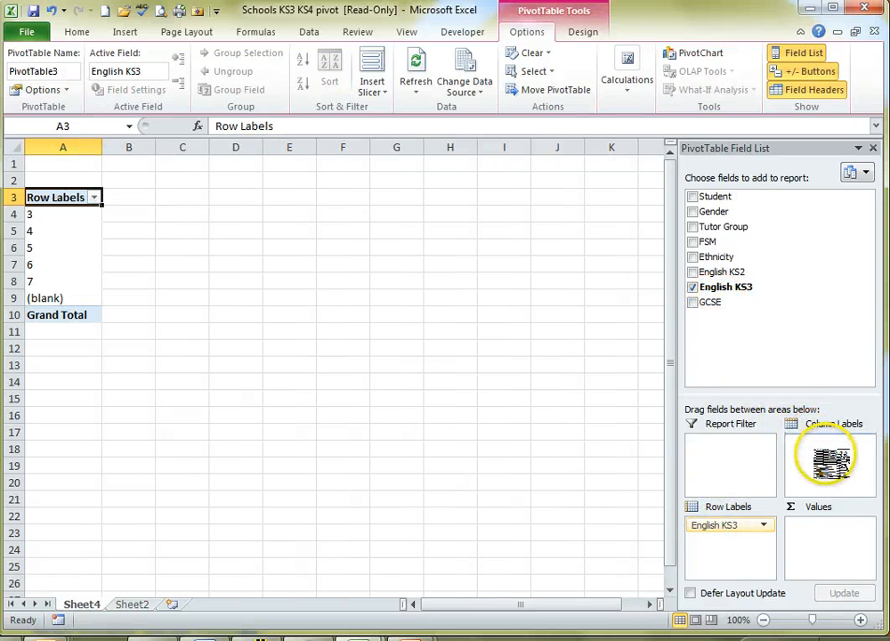
pyautogui.click(695, 303)
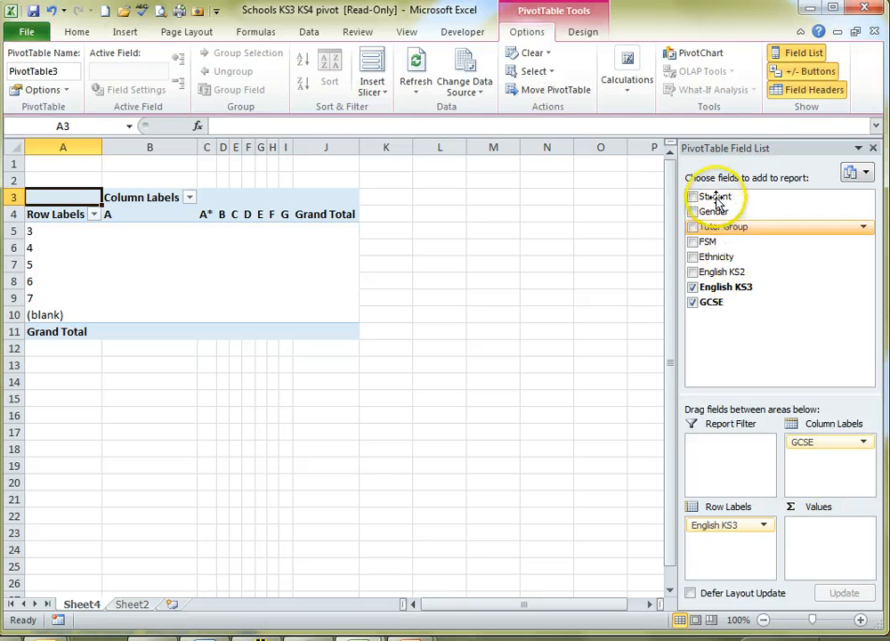
pyautogui.moveTo(828, 541)
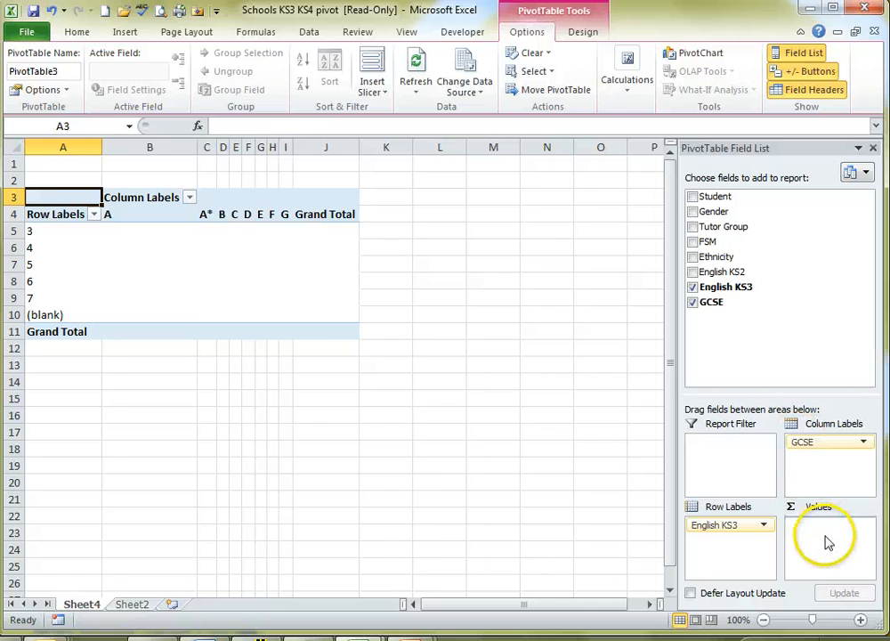
# Add Student to Values as a count for each KS3 level and GCSE grade.
pyautogui.click(693, 196)
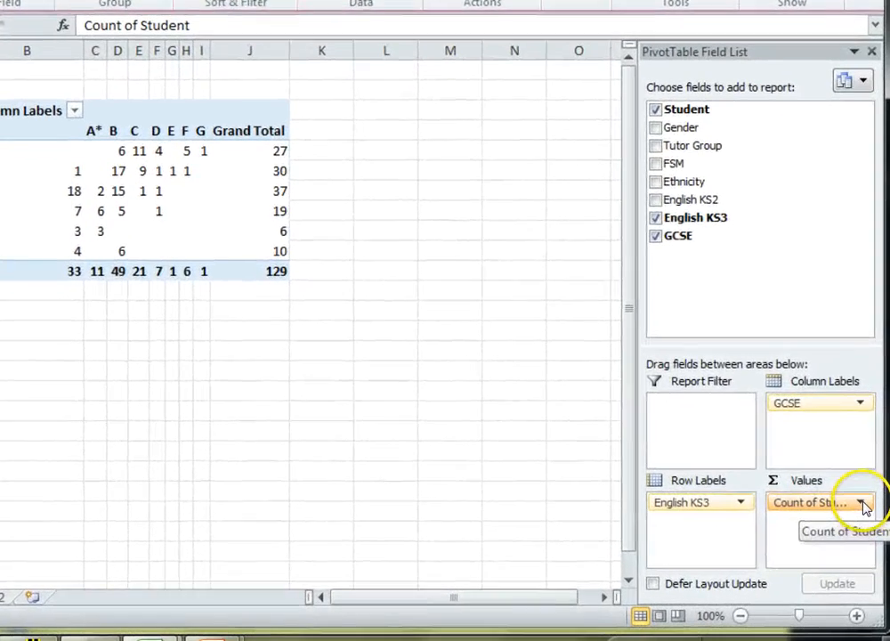
pyautogui.click(858, 502)
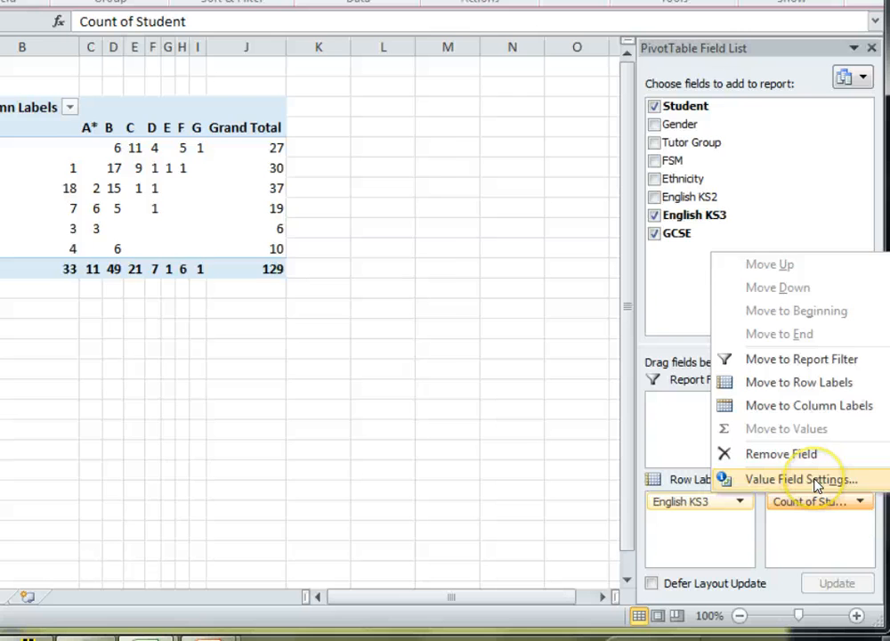
# Show Count of Student as % of Row Total, formatted as Percentage with 0 decimals.
pyautogui.click(800, 479)
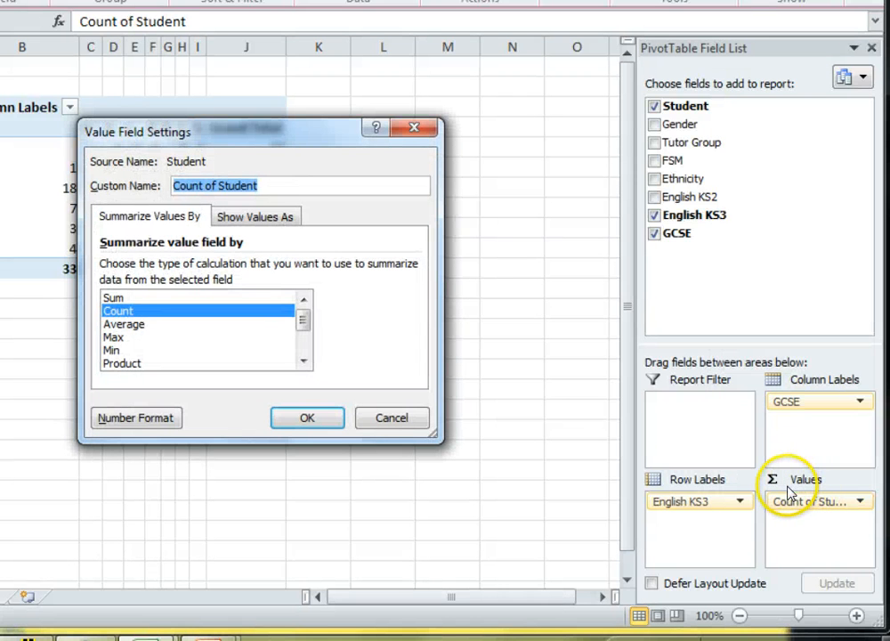
pyautogui.moveTo(346, 250)
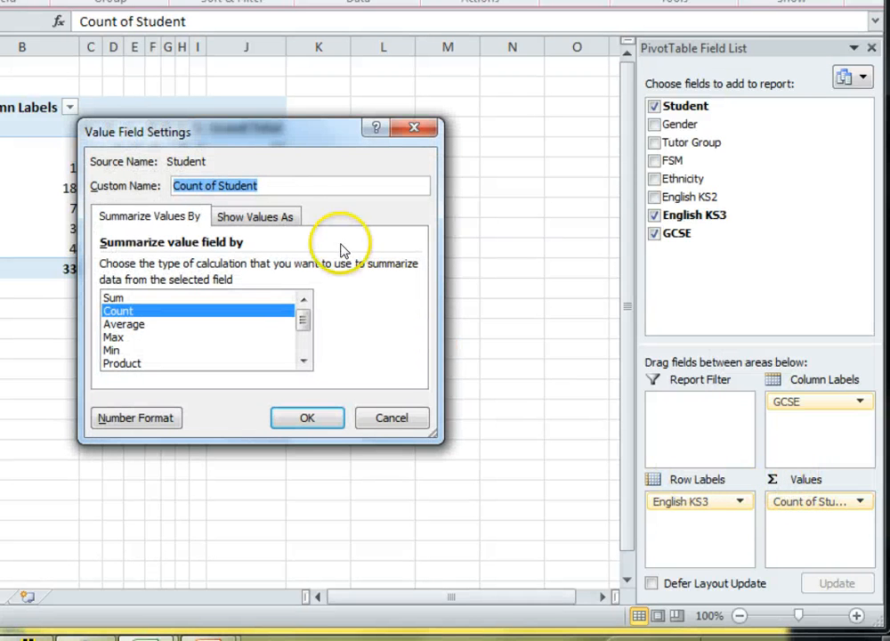
pyautogui.click(256, 217)
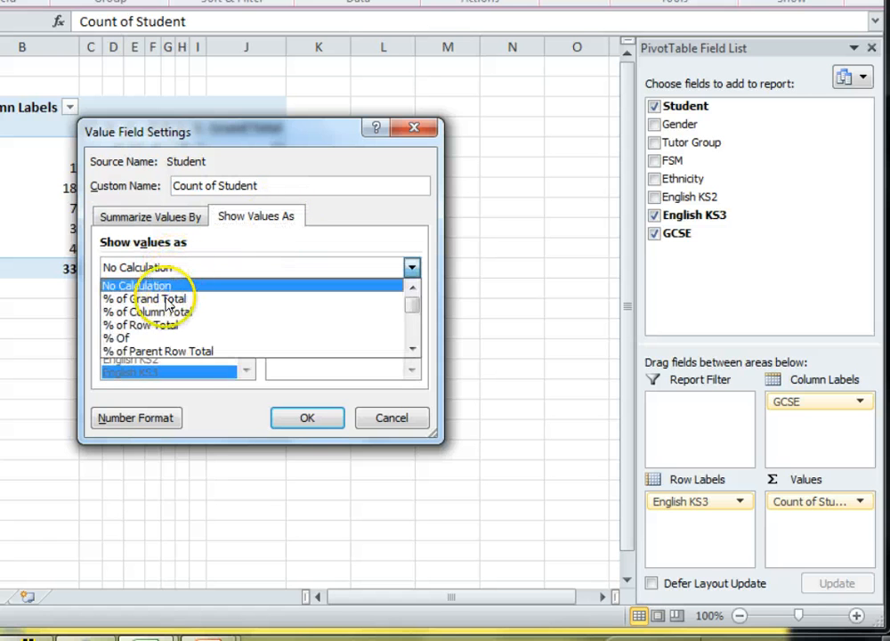
pyautogui.click(142, 324)
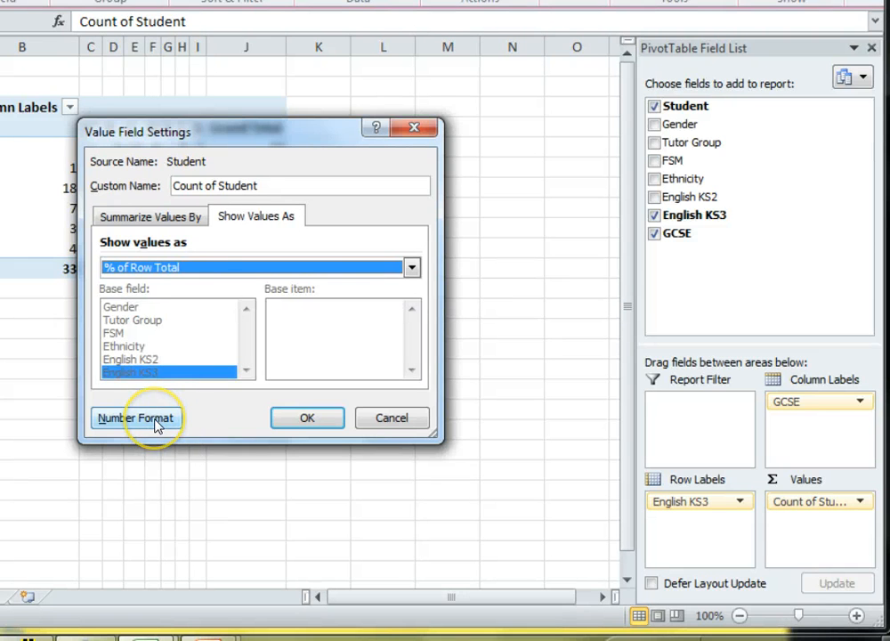
pyautogui.click(135, 416)
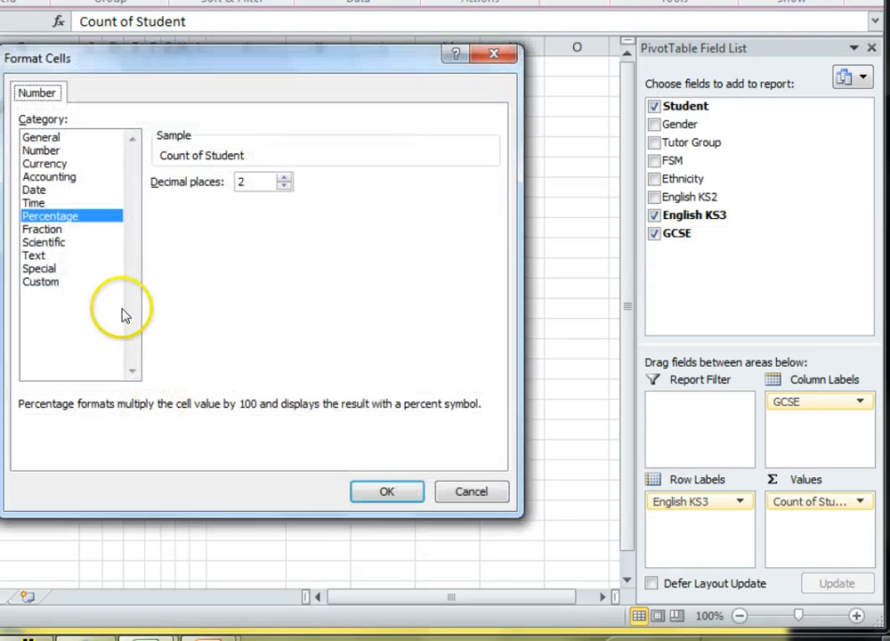
pyautogui.click(285, 187)
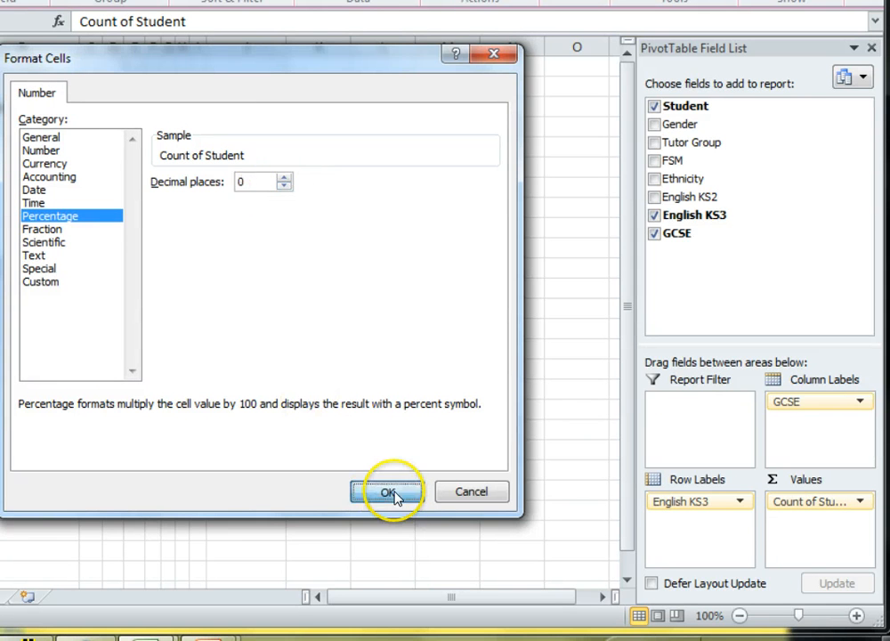
pyautogui.click(387, 492)
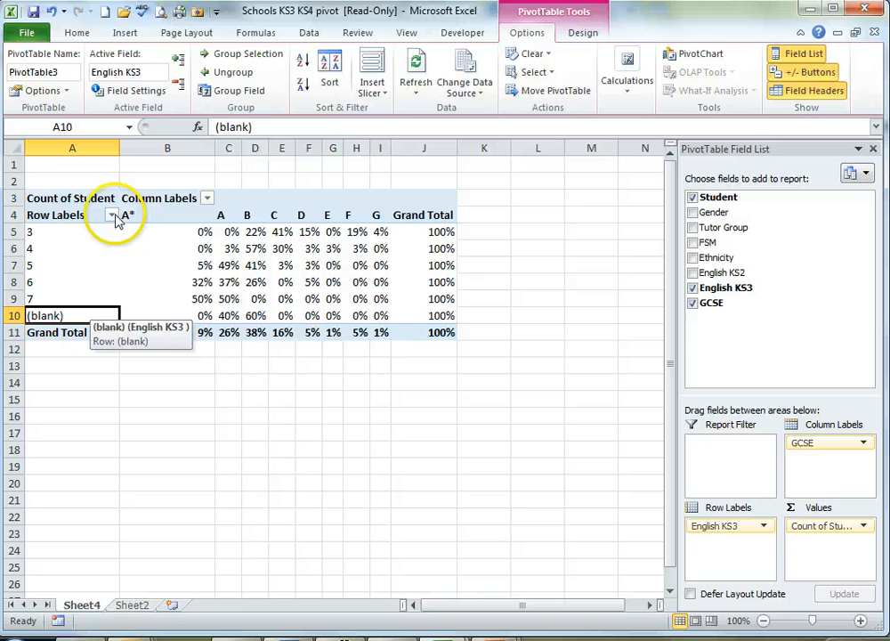
# Filter the Row Labels to exclude the (blank) English KS3 level.
pyautogui.click(110, 213)
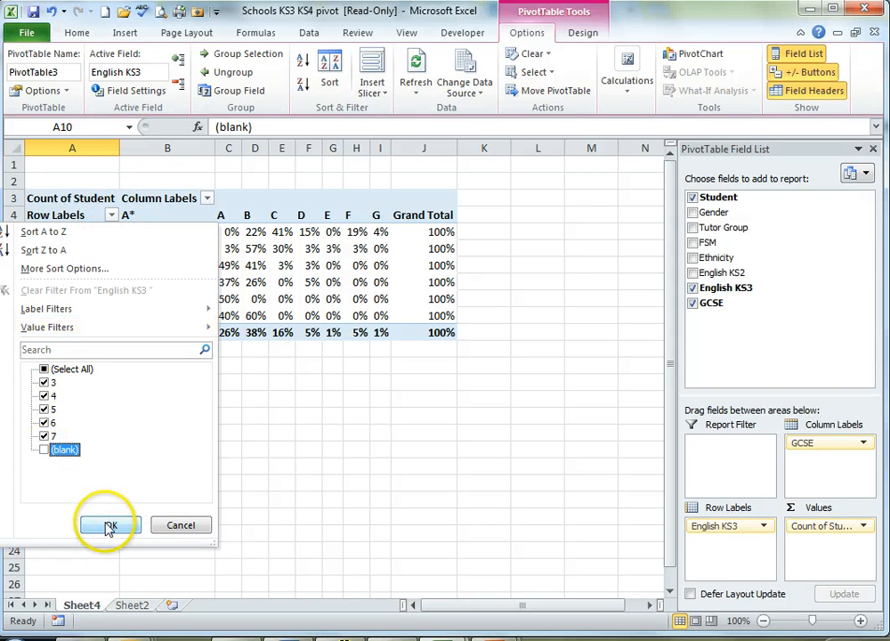
pyautogui.click(107, 524)
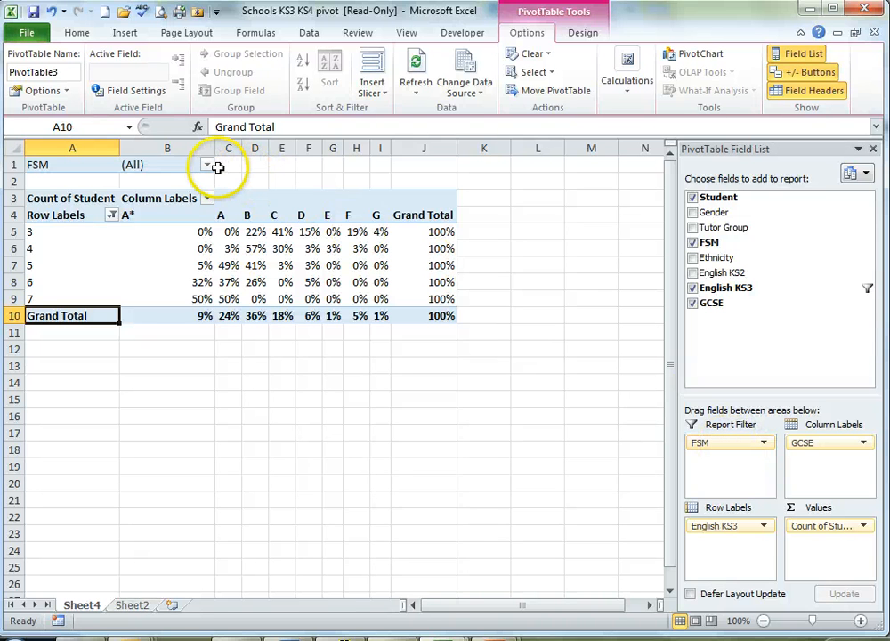
# Set the FSM report filter to Y so percentages cover only FSM students.
pyautogui.click(206, 164)
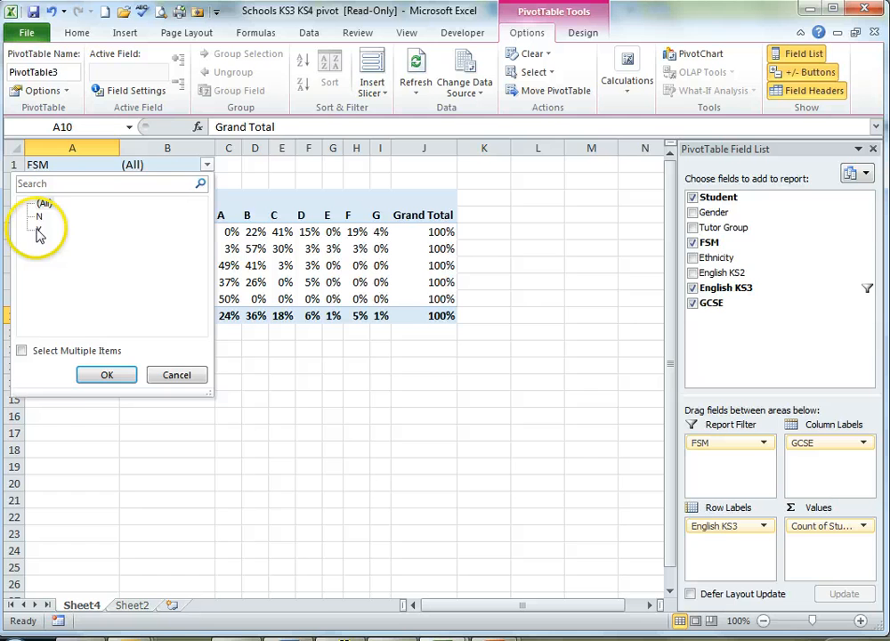
pyautogui.click(107, 374)
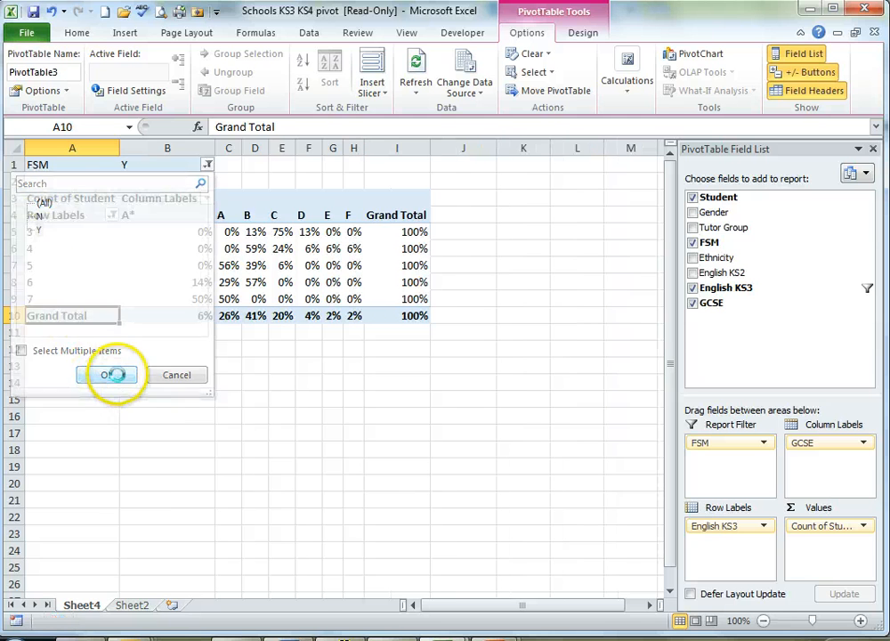
pyautogui.click(109, 374)
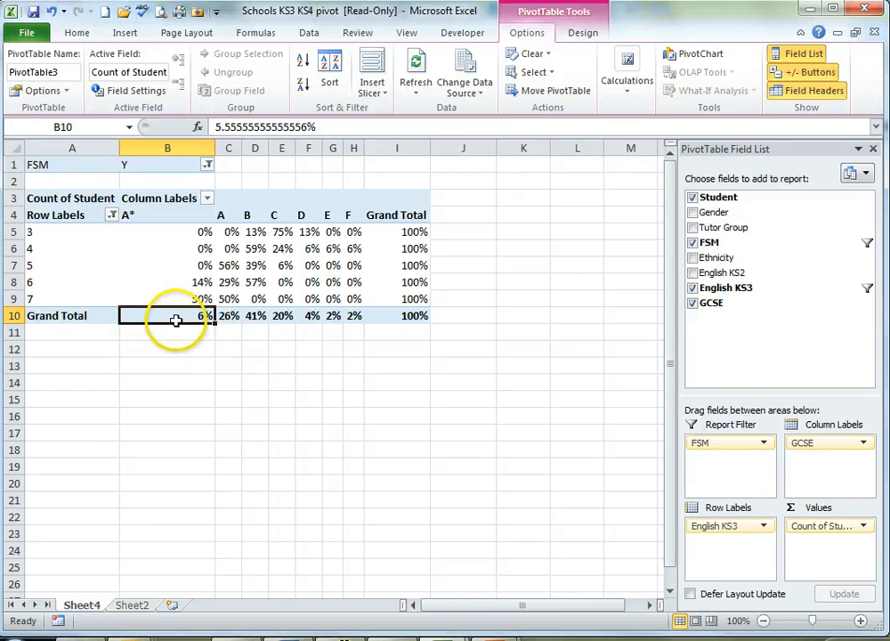
pyautogui.moveTo(96, 301)
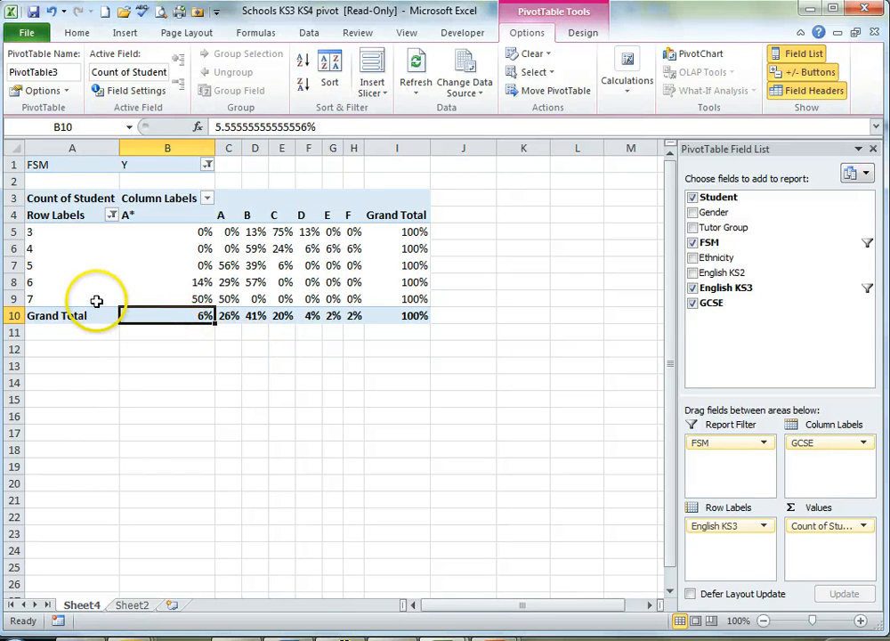
pyautogui.click(71, 299)
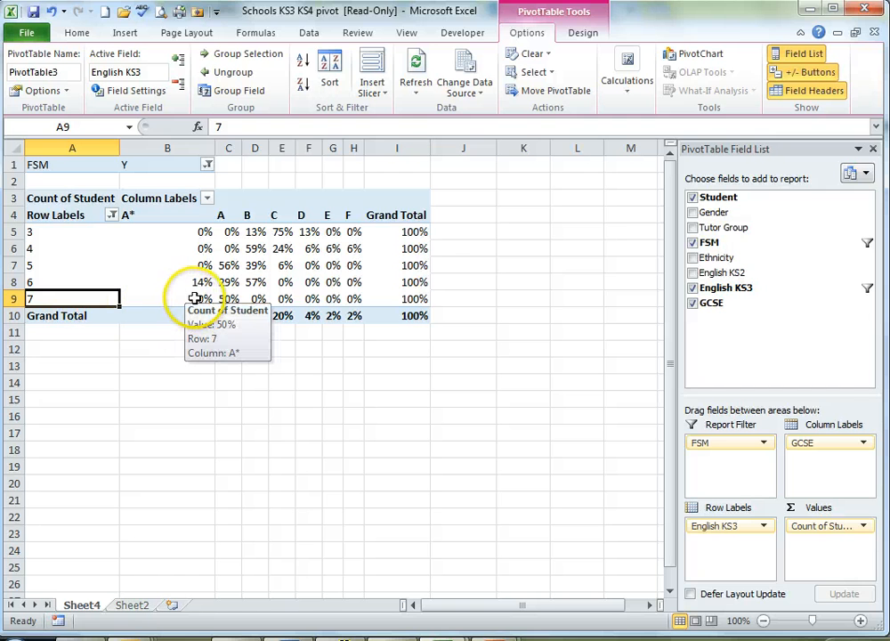
pyautogui.click(192, 299)
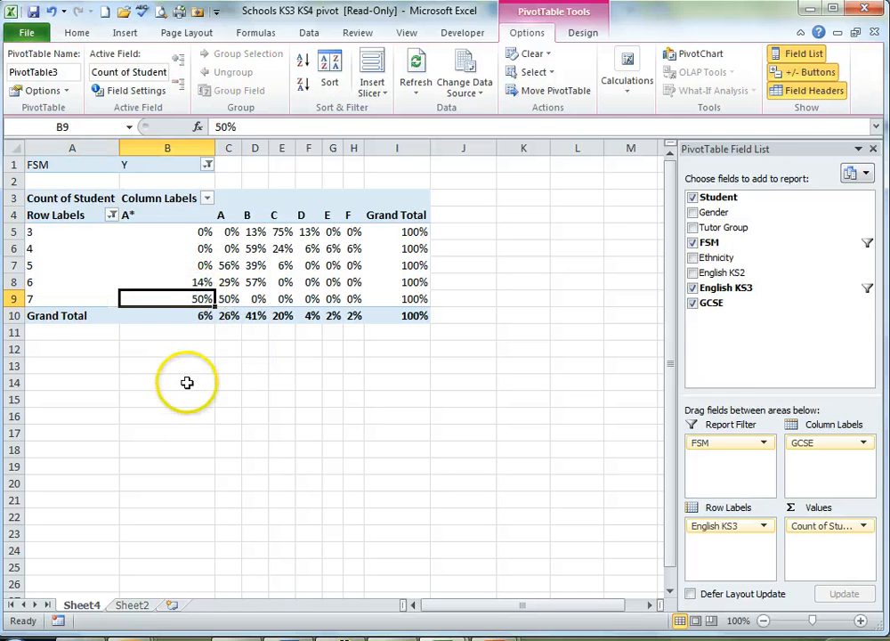
pyautogui.moveTo(228, 299)
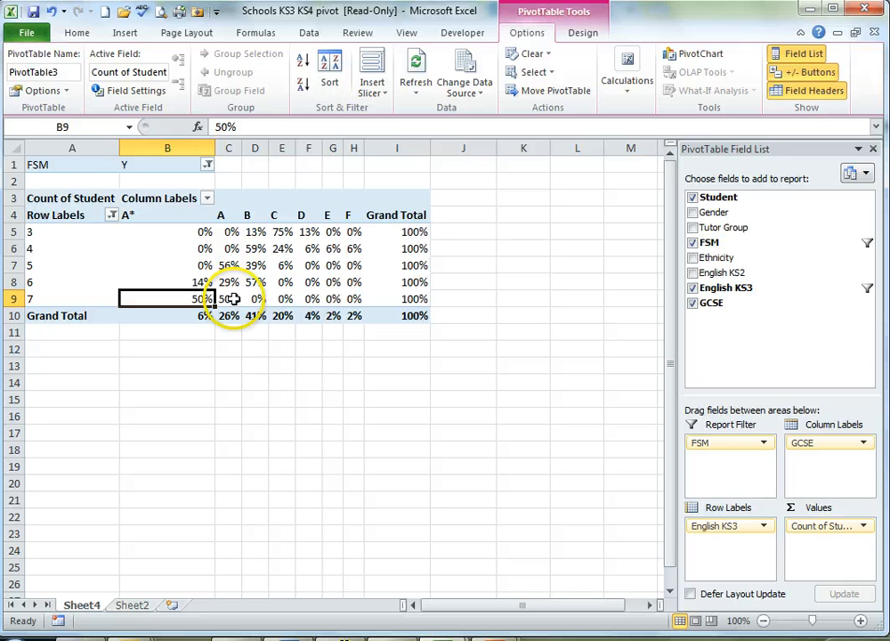
pyautogui.moveTo(233, 378)
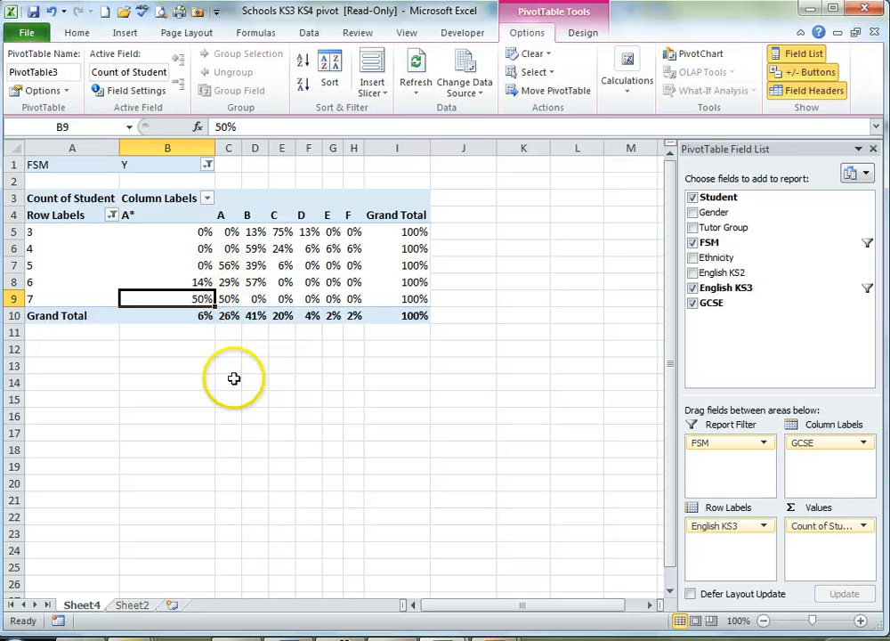